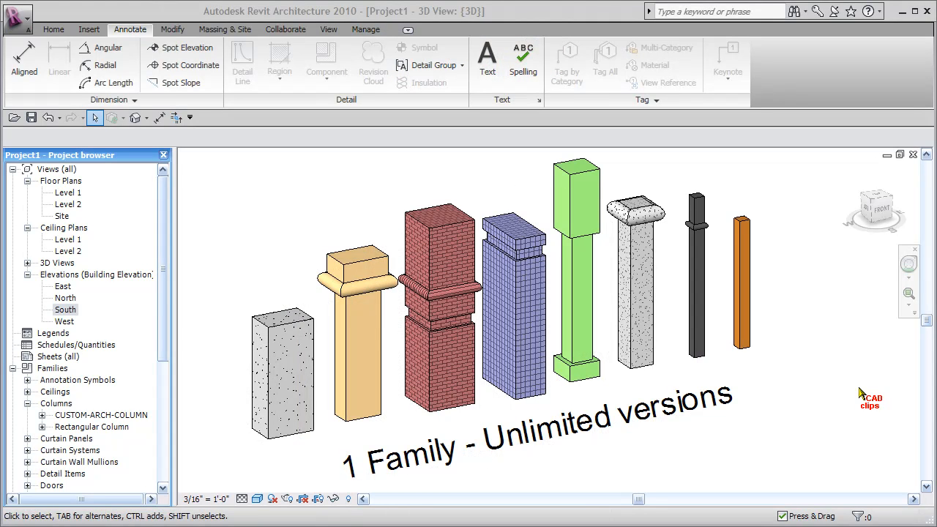
mouse_move(875, 381)
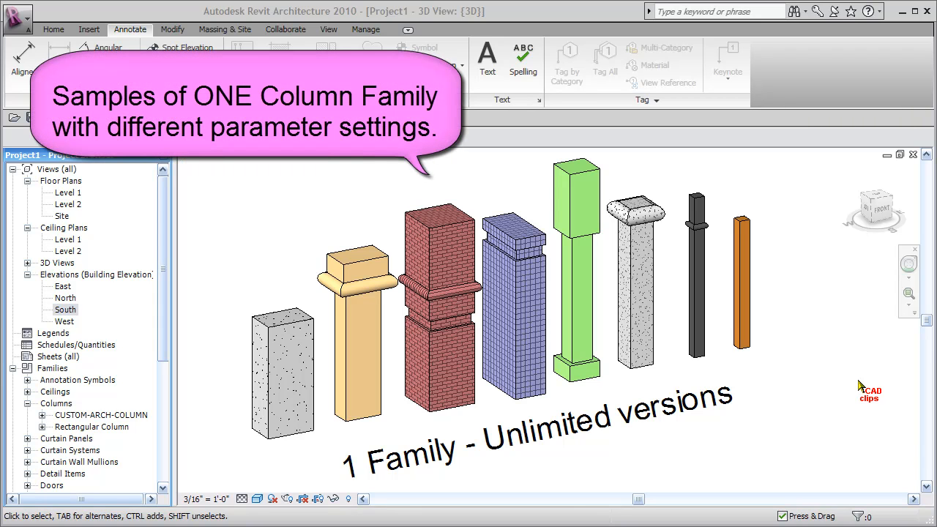
mouse_move(288, 471)
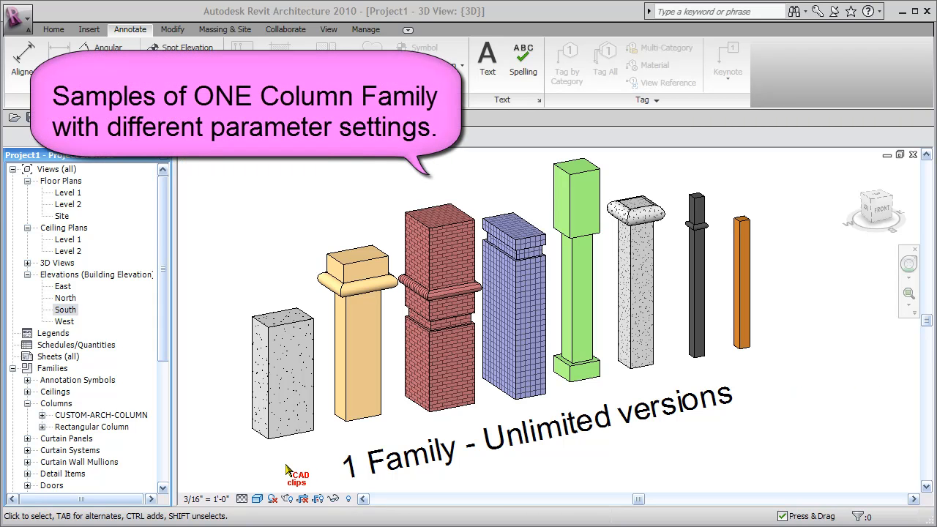
mouse_move(675, 448)
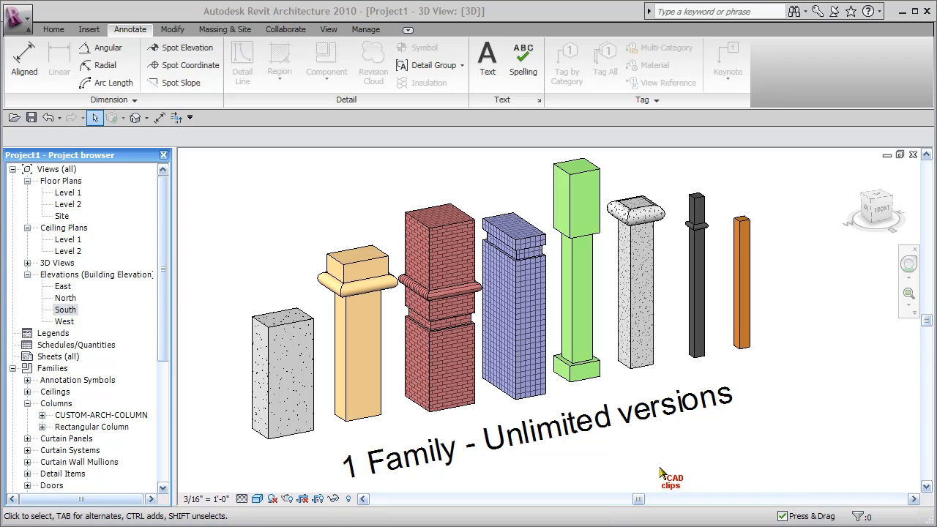
mouse_move(494, 507)
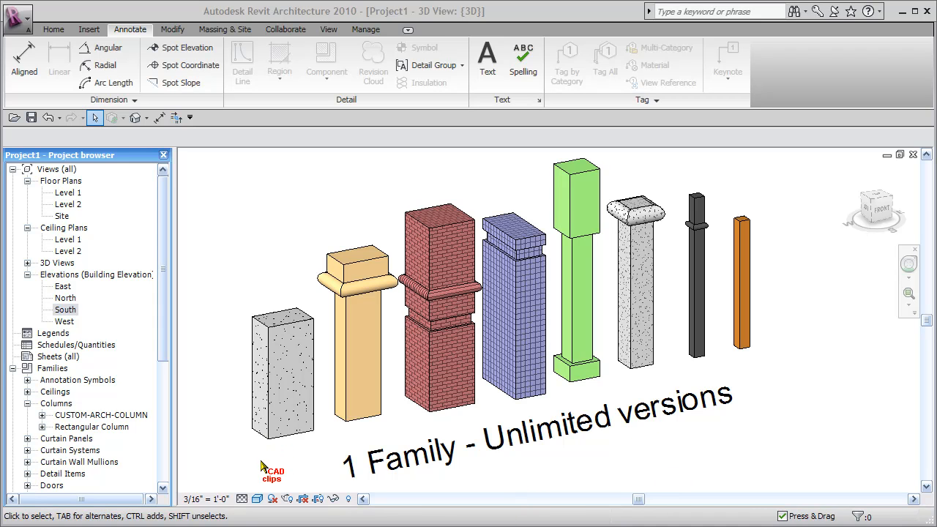
mouse_move(253, 469)
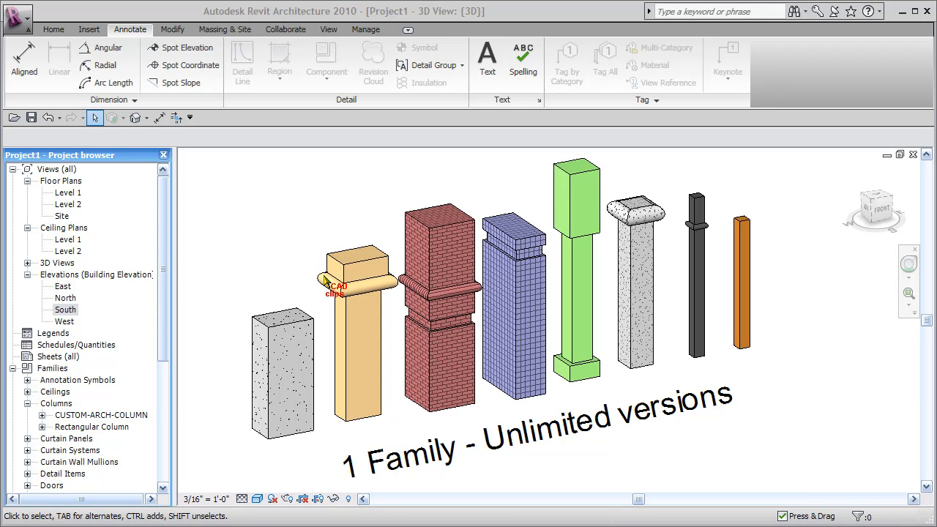
mouse_move(286, 281)
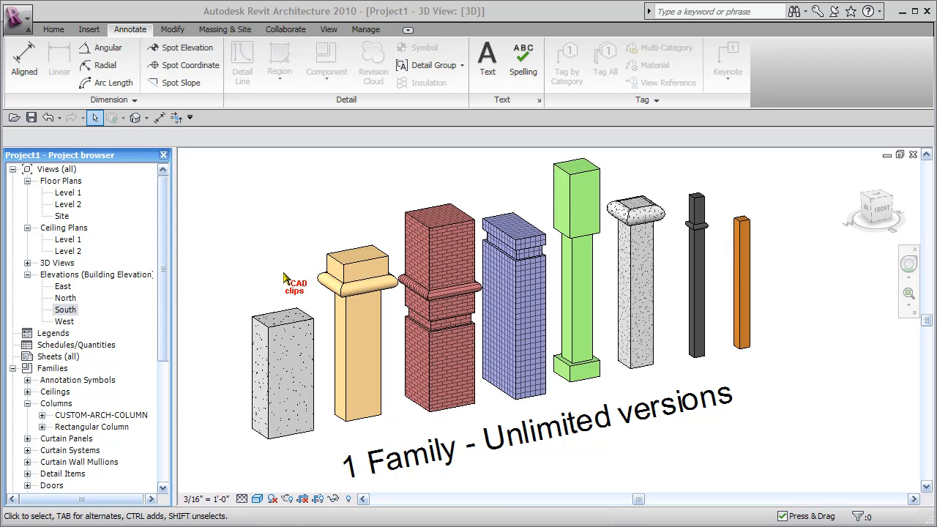
mouse_move(316, 331)
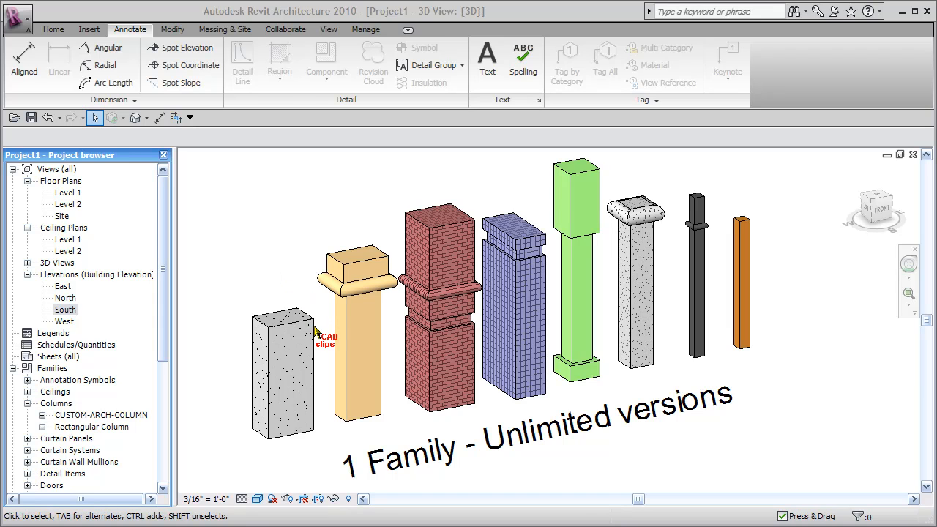
mouse_move(321, 229)
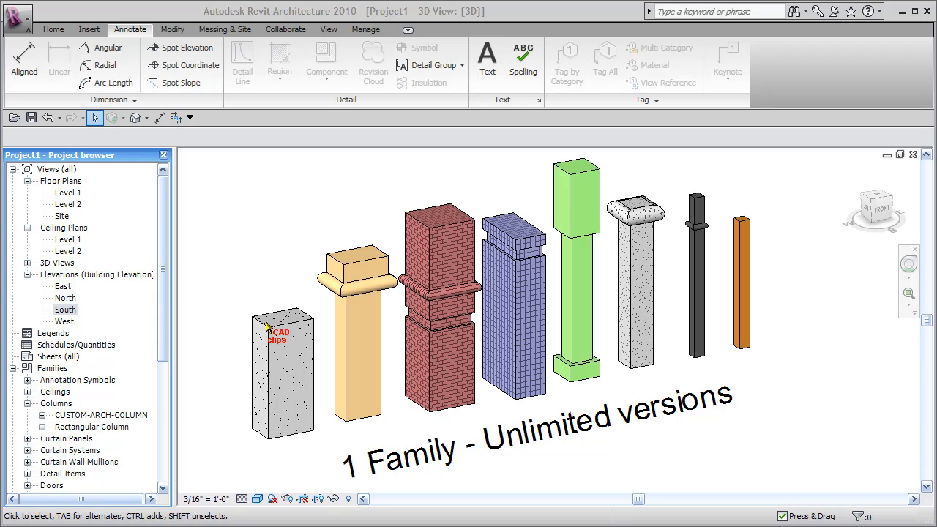
mouse_move(368, 418)
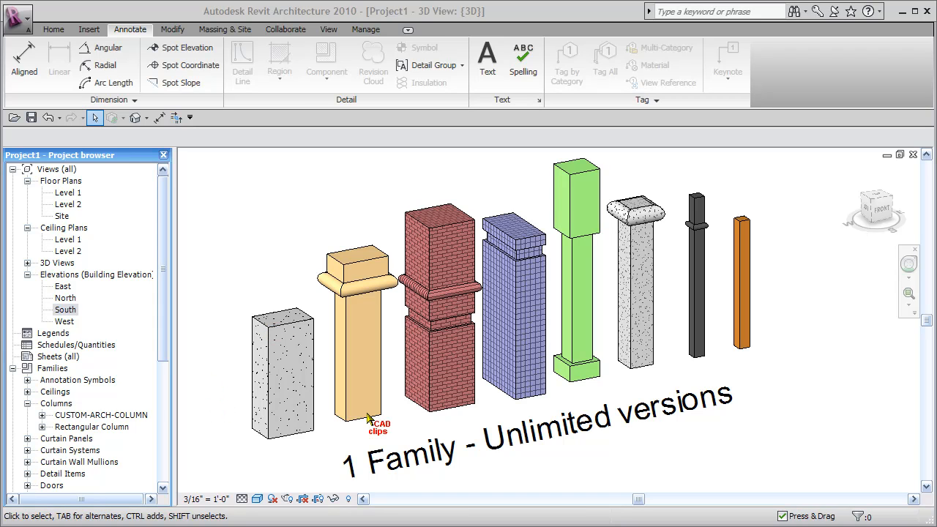
mouse_move(392, 426)
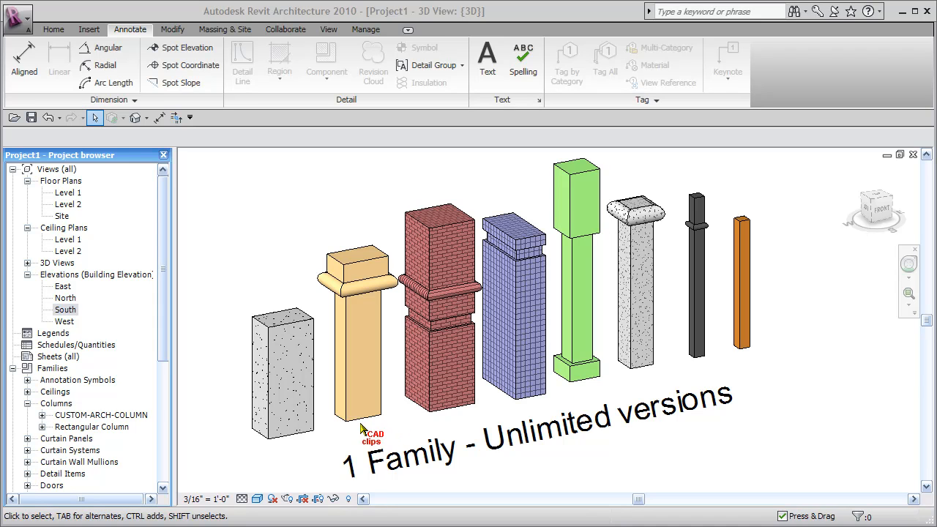
mouse_move(388, 356)
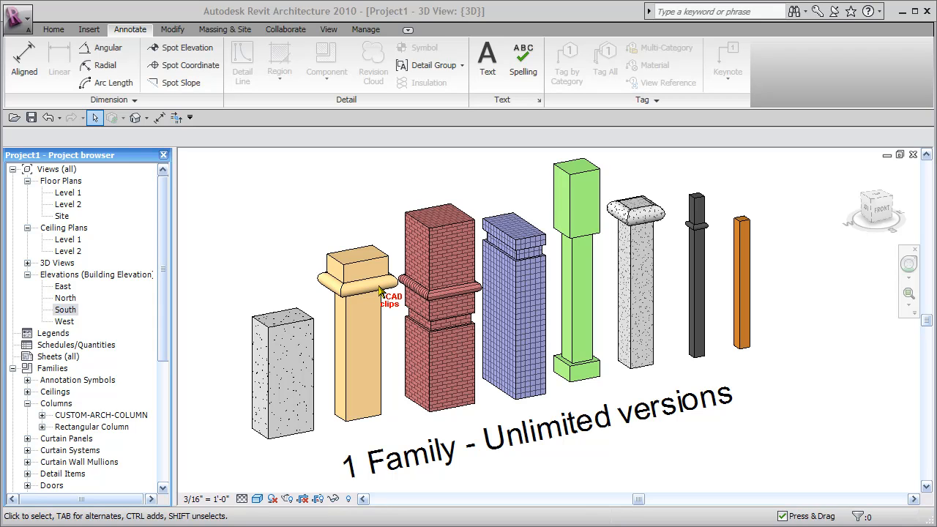
mouse_move(381, 289)
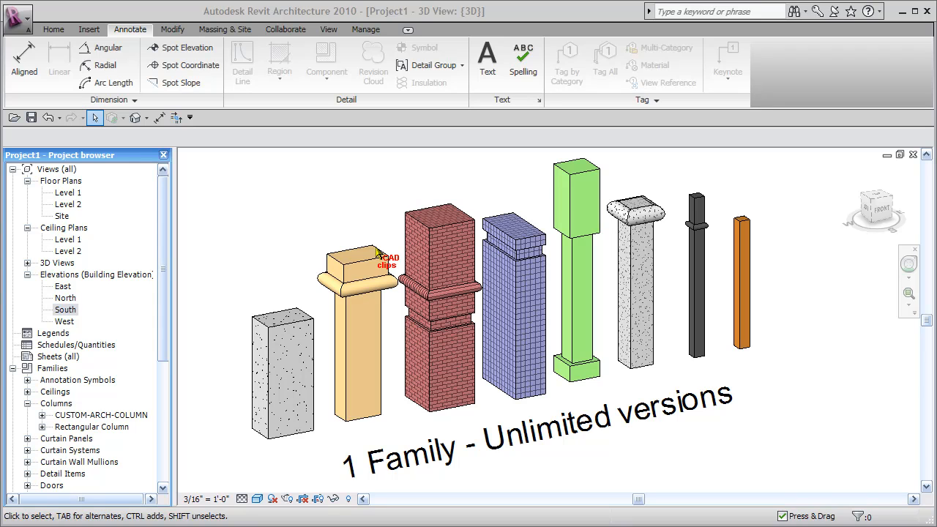
mouse_move(341, 417)
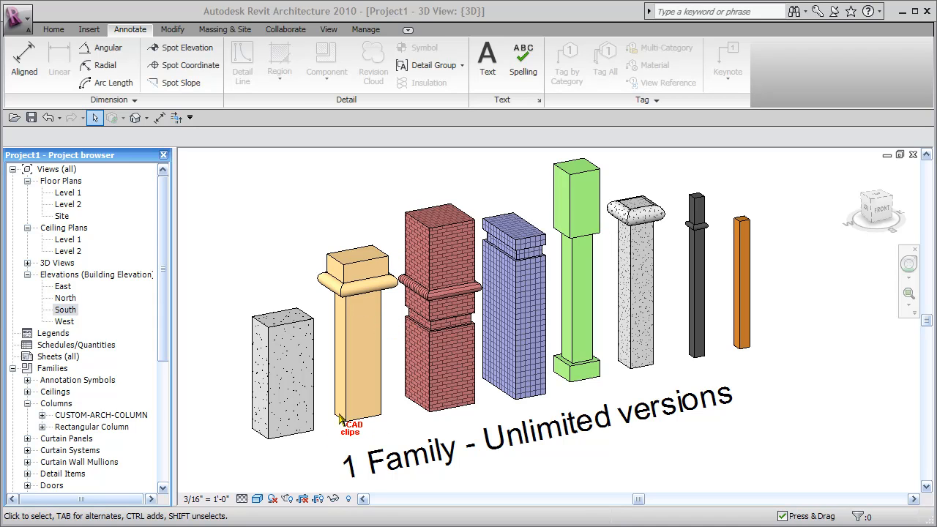
mouse_move(390, 366)
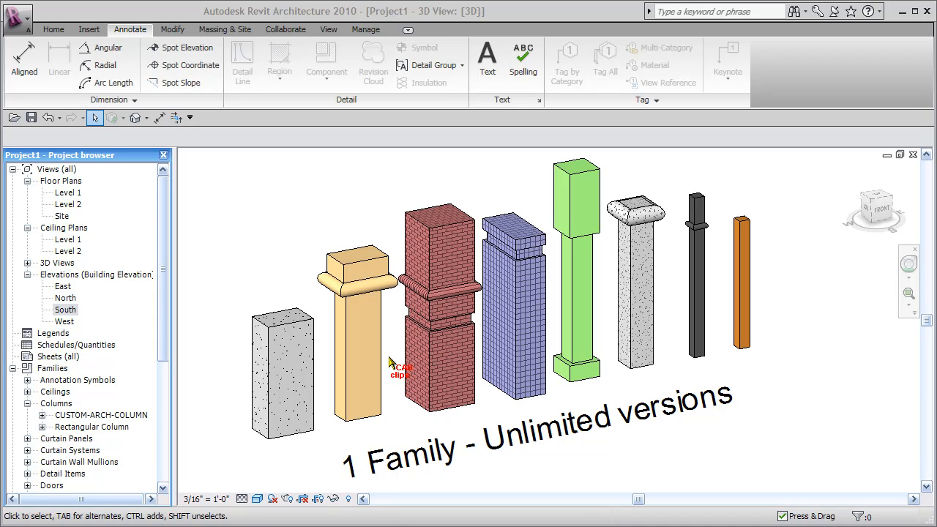
mouse_move(446, 228)
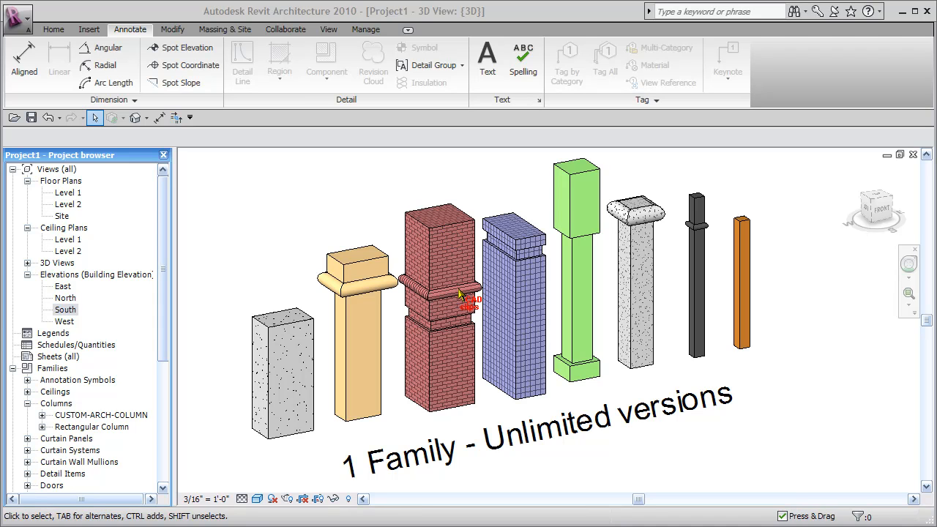
mouse_move(432, 337)
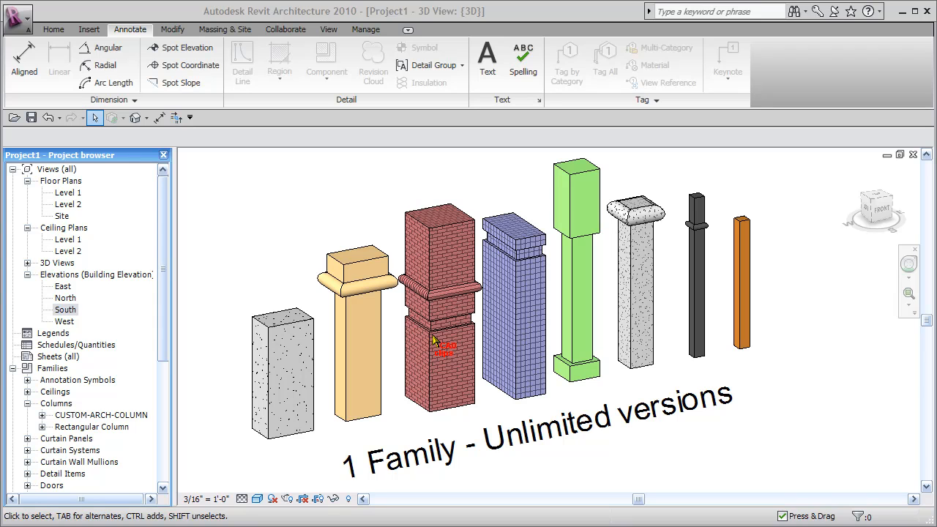
mouse_move(522, 278)
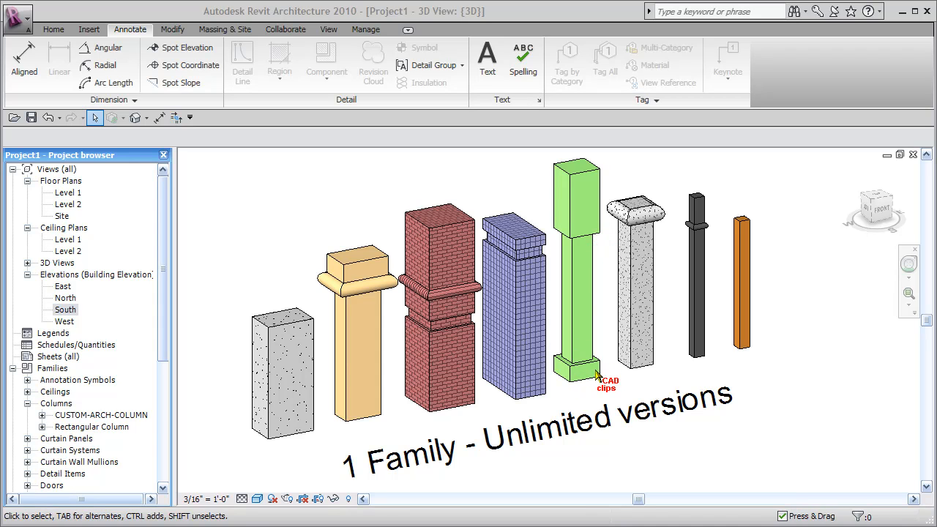
mouse_move(594, 250)
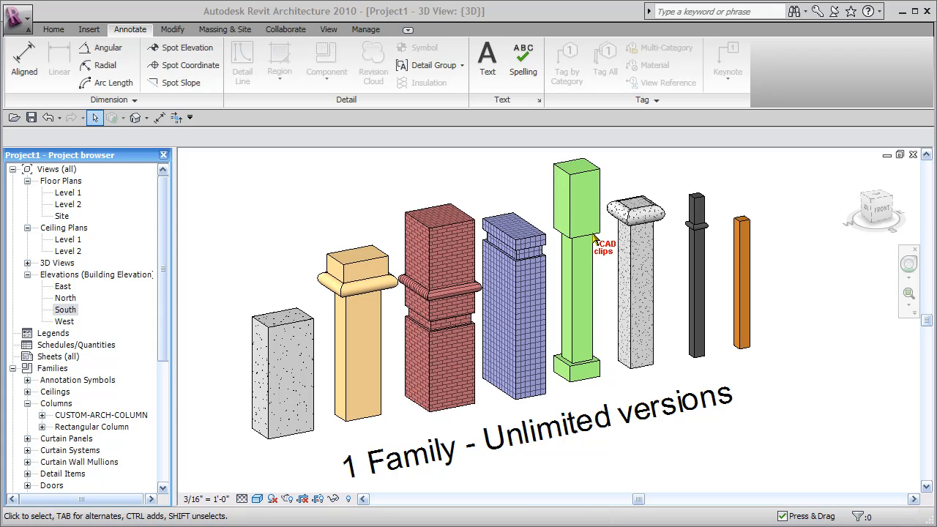
mouse_move(601, 240)
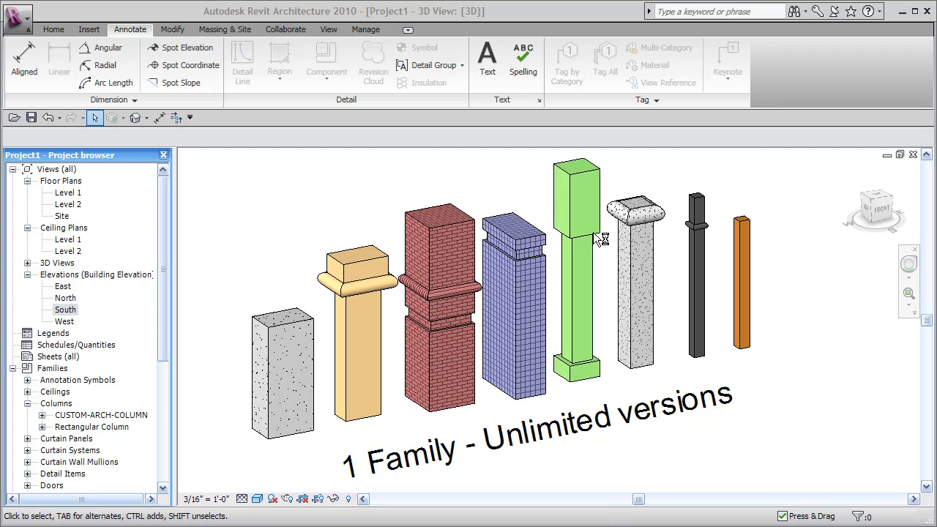
mouse_move(600, 240)
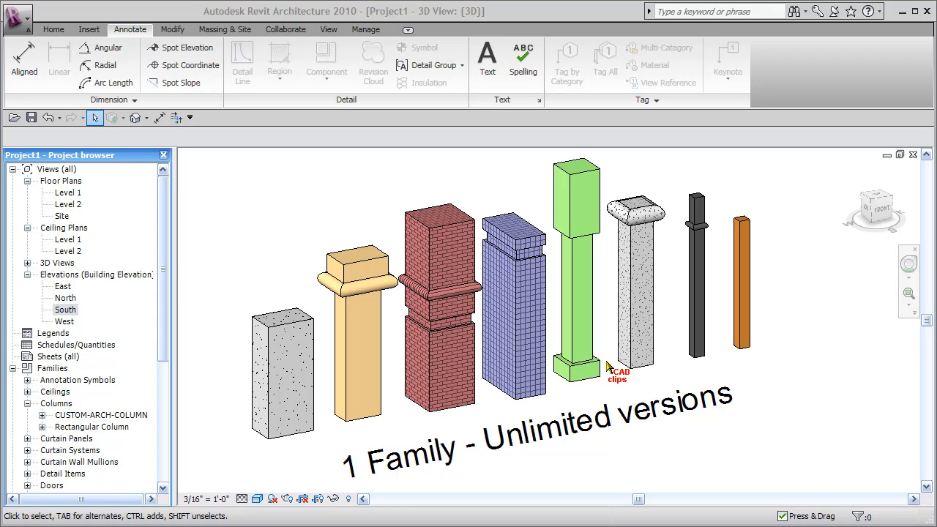
mouse_move(657, 274)
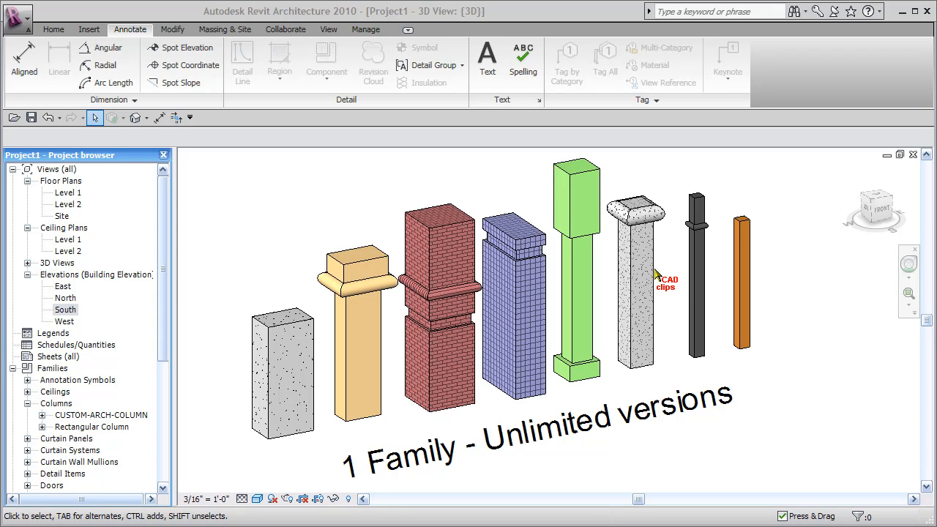
mouse_move(656, 284)
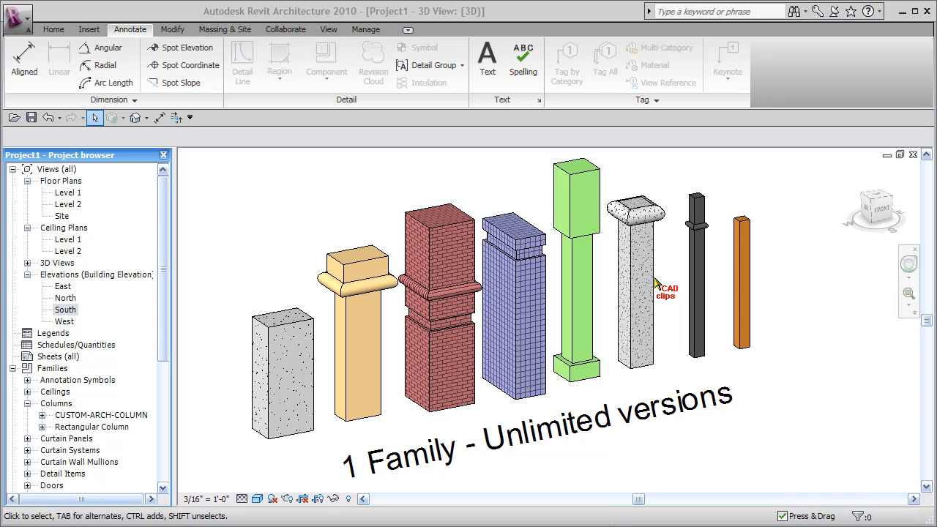
mouse_move(659, 254)
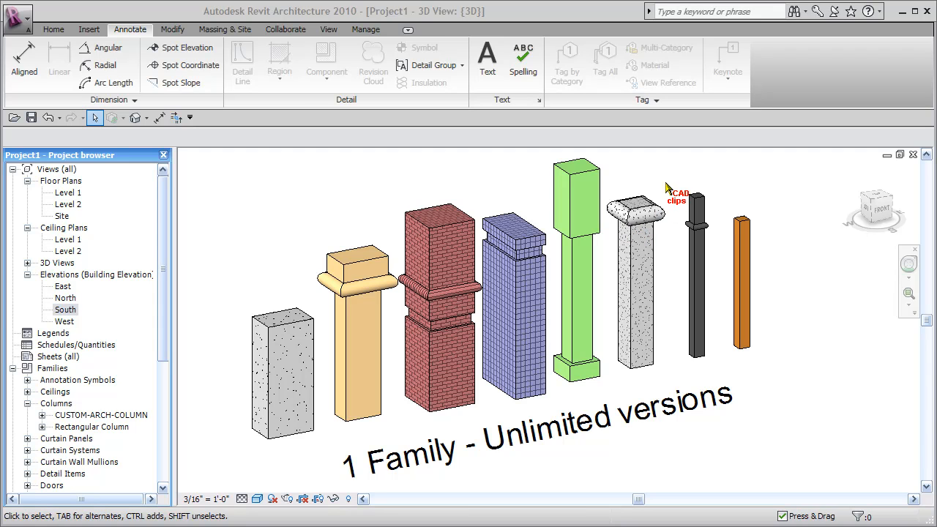
mouse_move(703, 201)
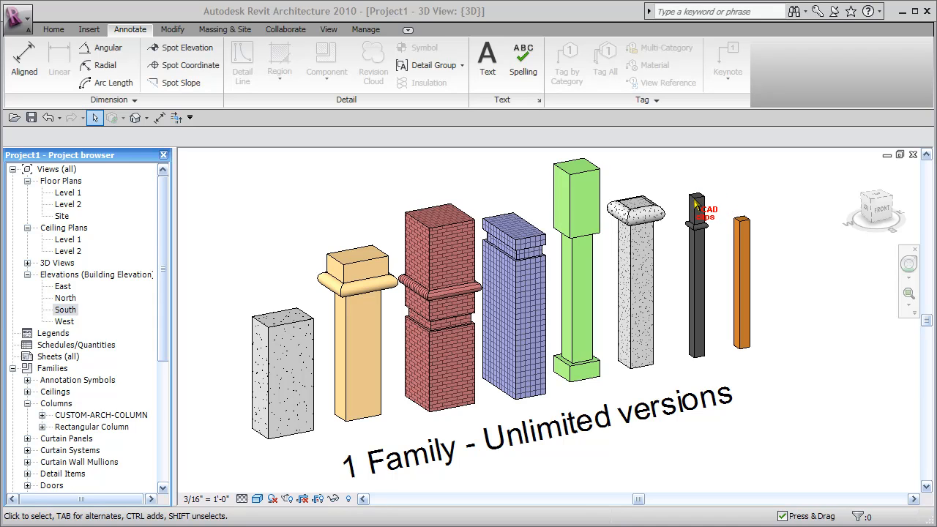
mouse_move(699, 203)
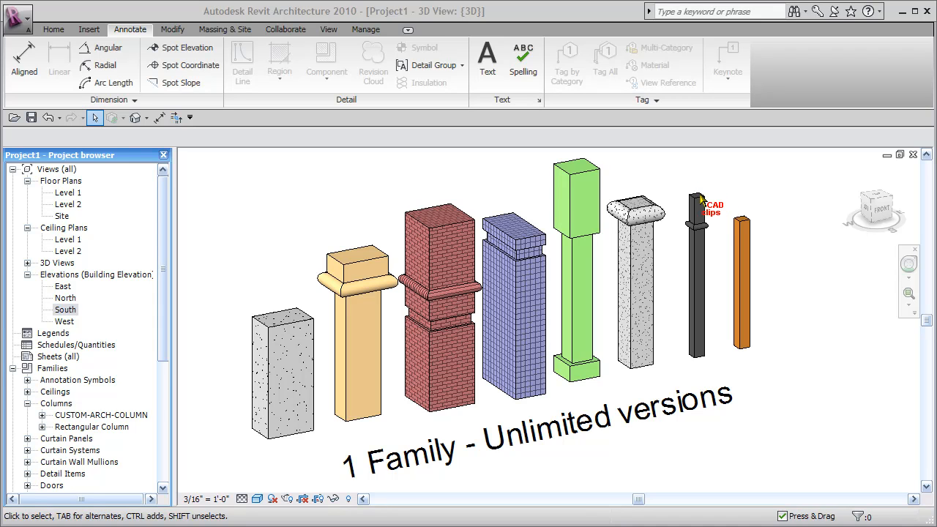
mouse_move(703, 201)
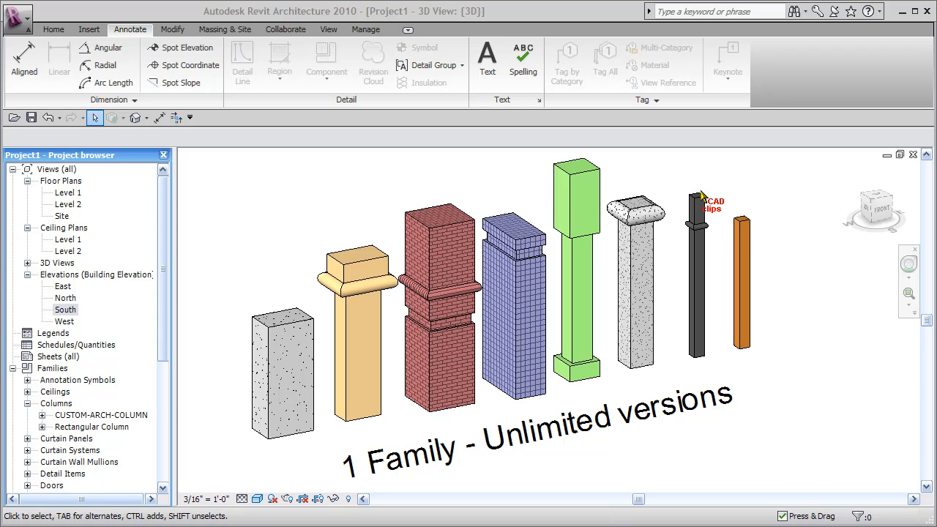
mouse_move(709, 229)
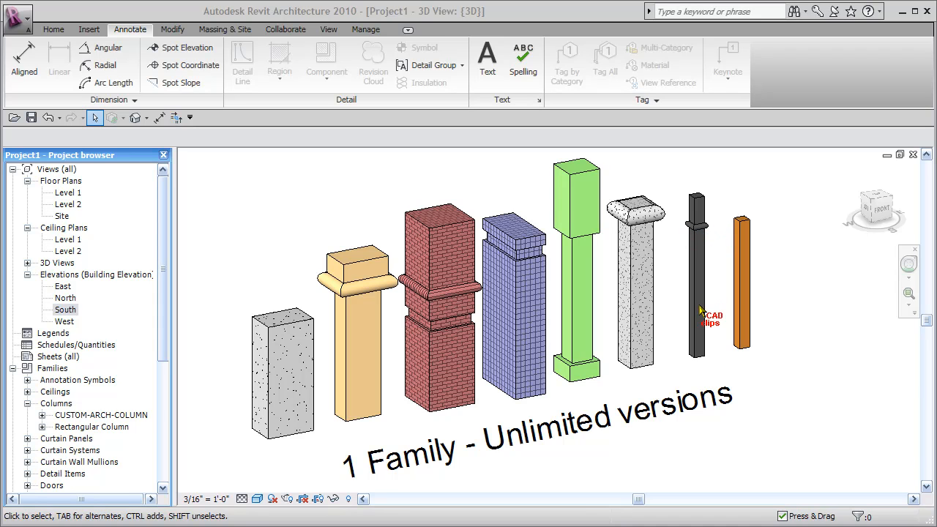
mouse_move(710, 183)
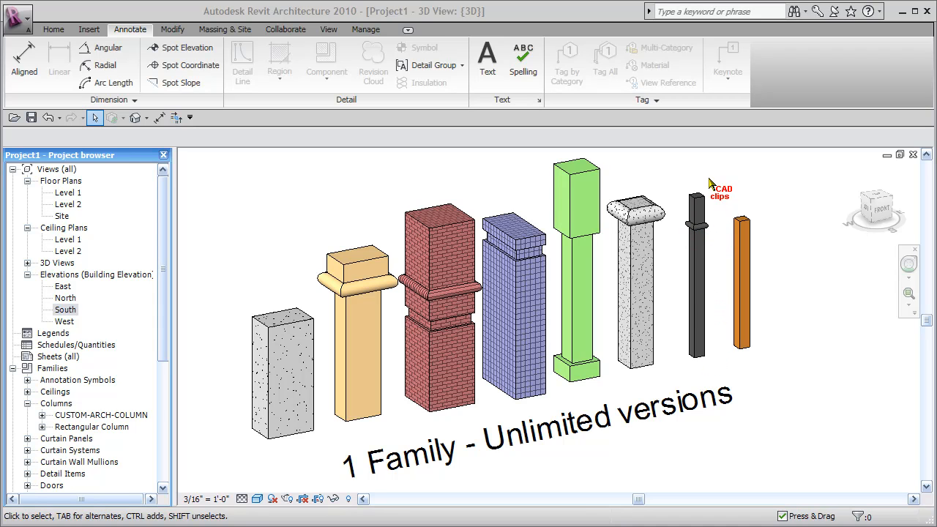
mouse_move(695, 181)
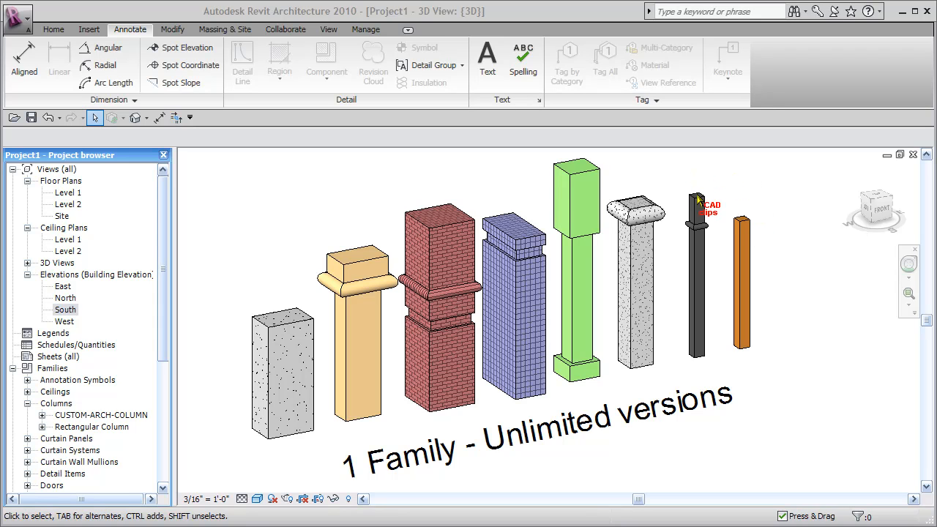
mouse_move(743, 227)
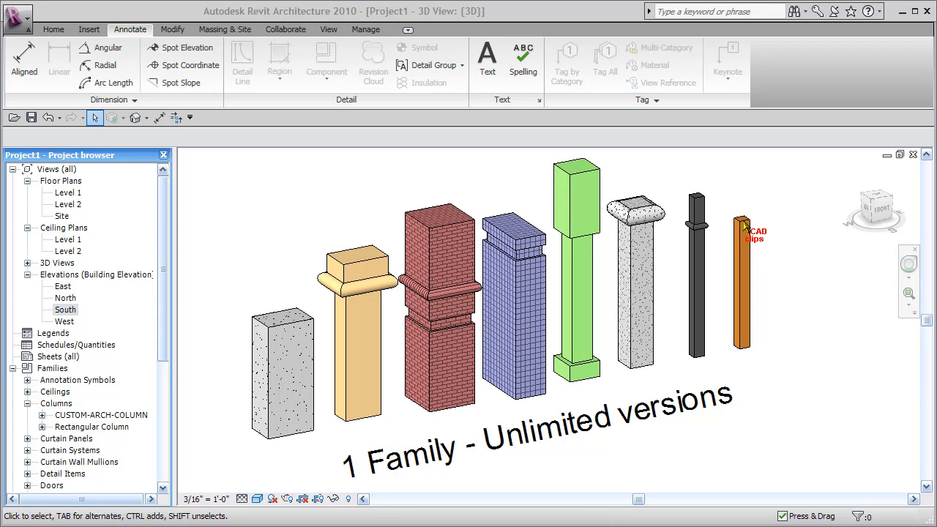
mouse_move(709, 227)
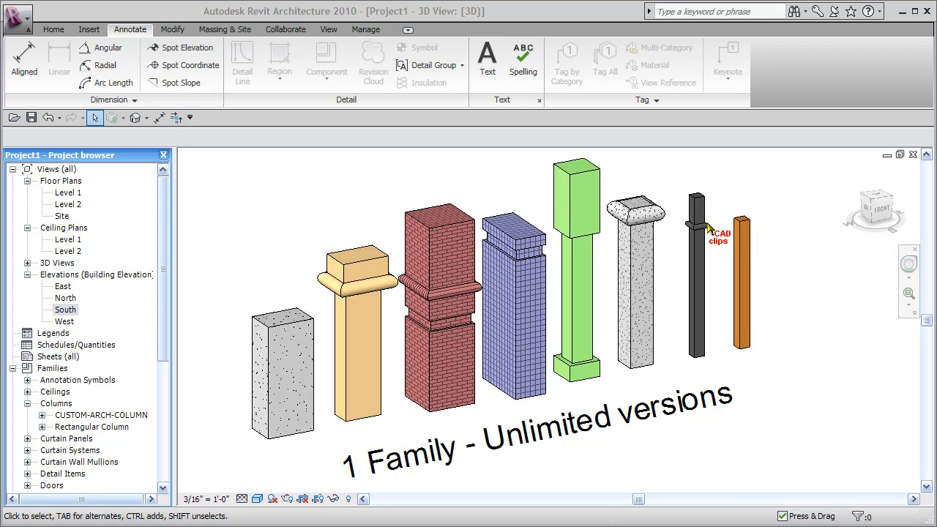
mouse_move(758, 243)
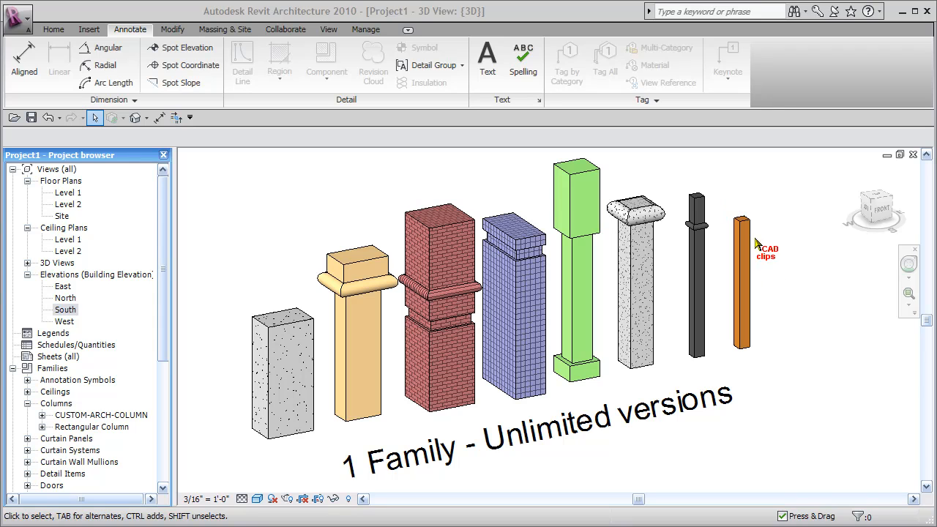
mouse_move(755, 308)
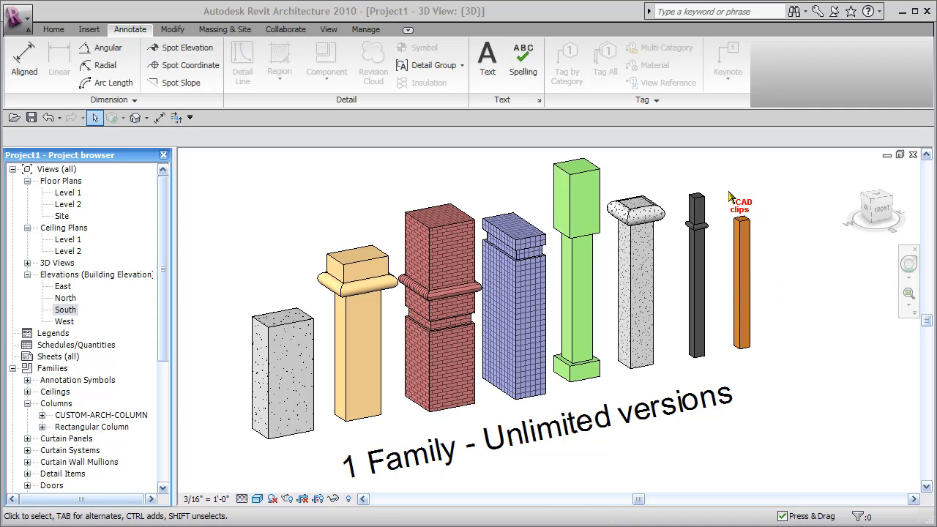
mouse_move(737, 197)
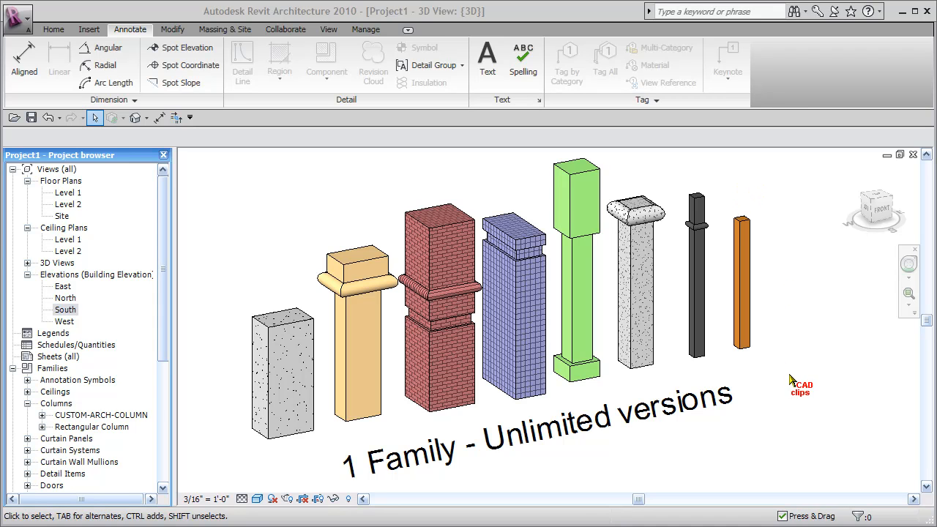
mouse_move(804, 418)
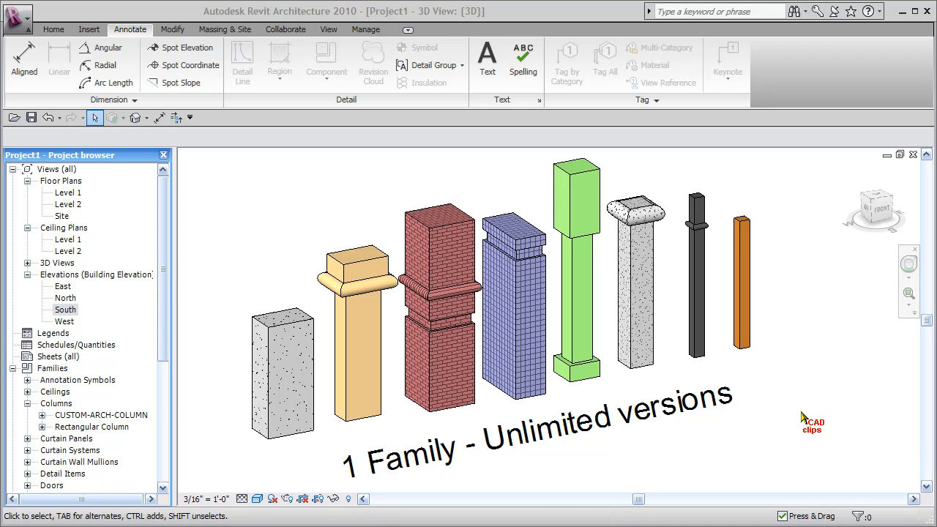
mouse_move(725, 431)
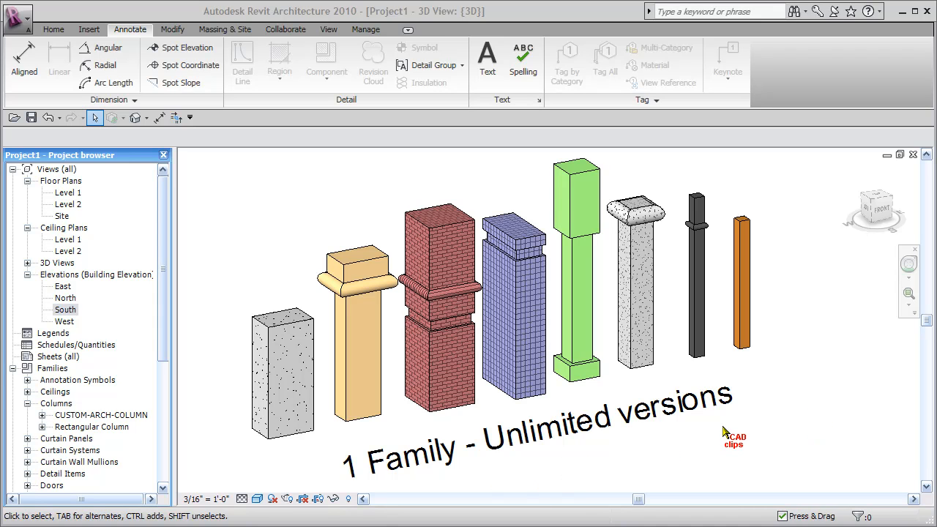
mouse_move(831, 431)
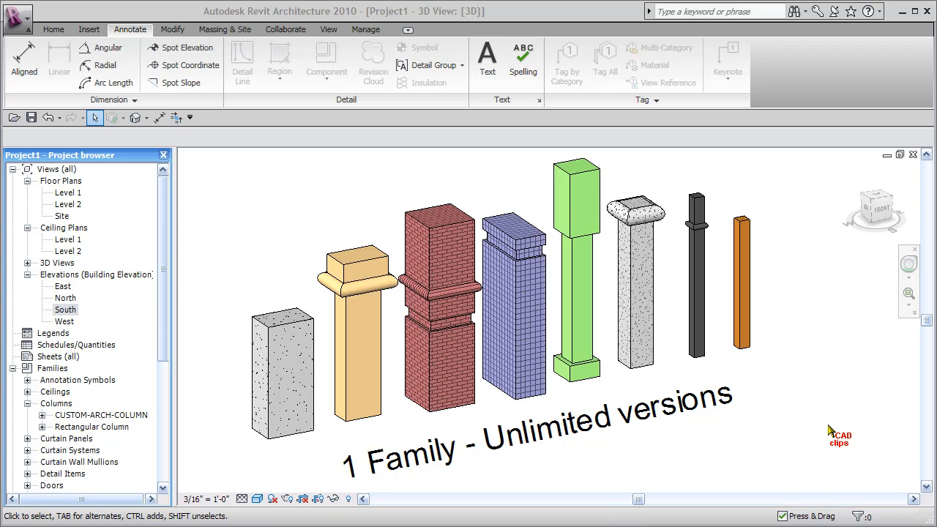
mouse_move(786, 292)
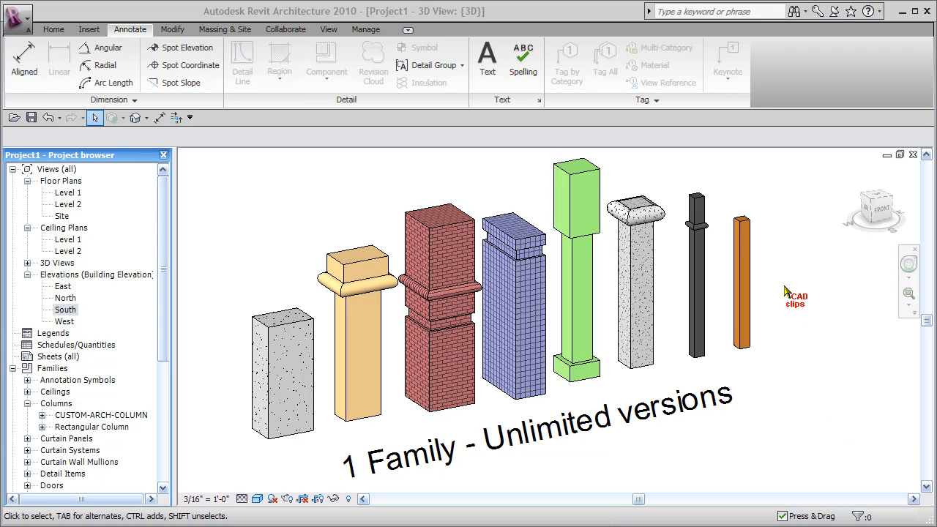
mouse_move(789, 349)
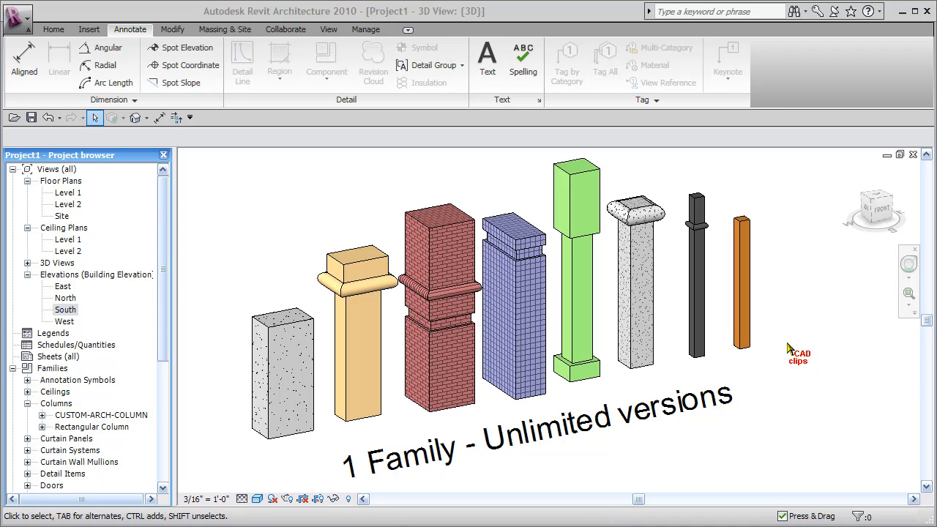
mouse_move(543, 257)
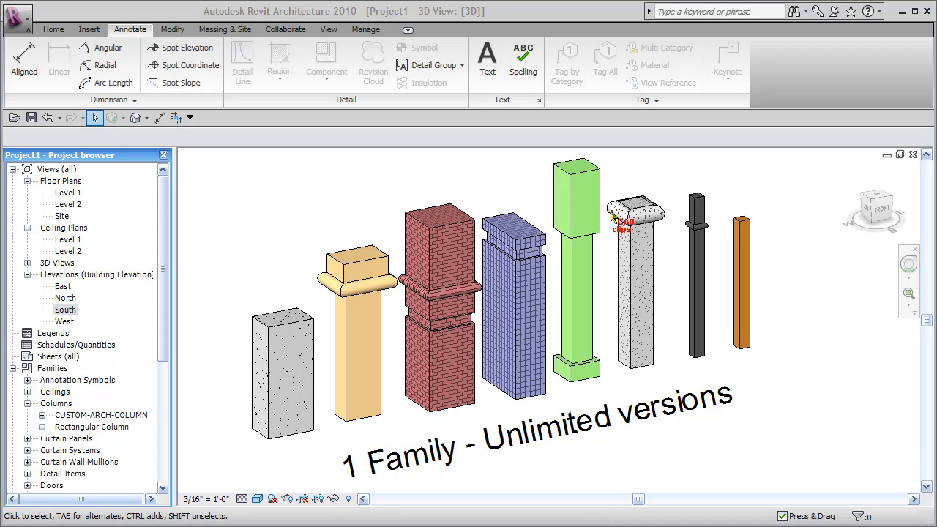
mouse_move(578, 179)
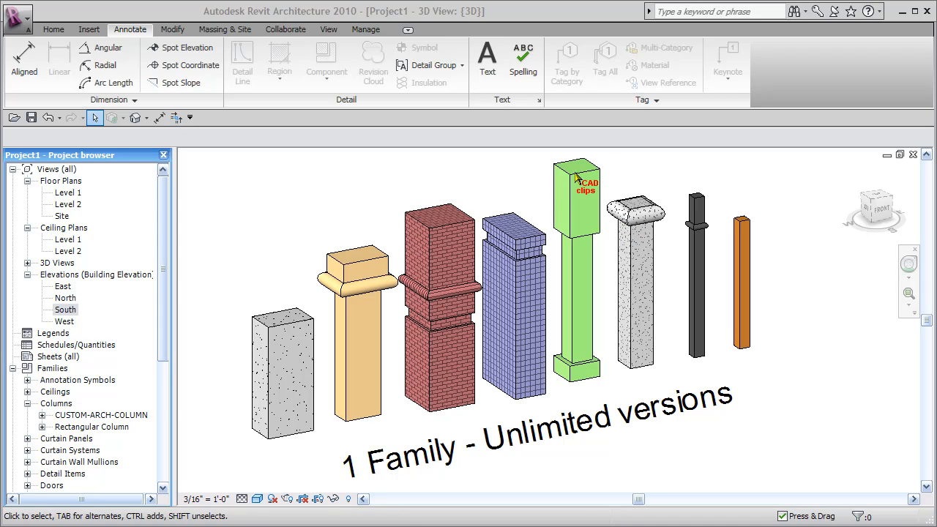
mouse_move(624, 329)
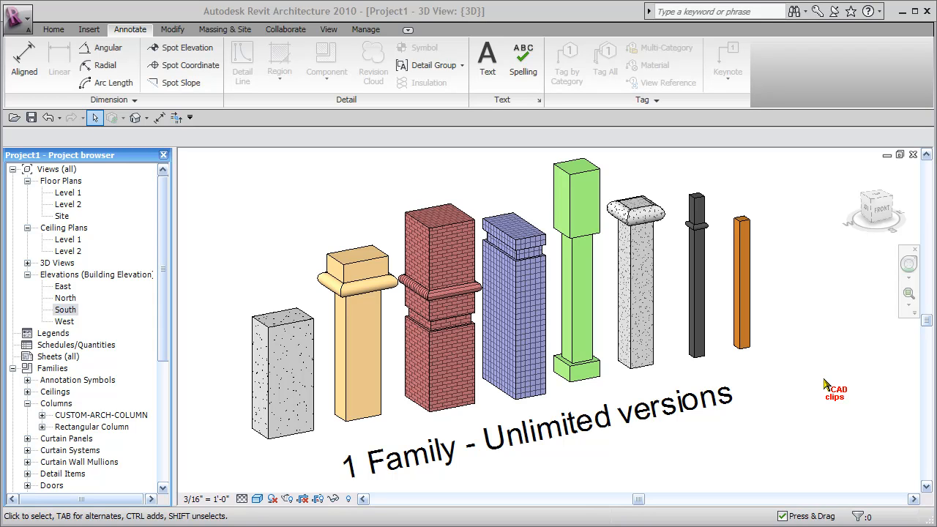
mouse_move(417, 480)
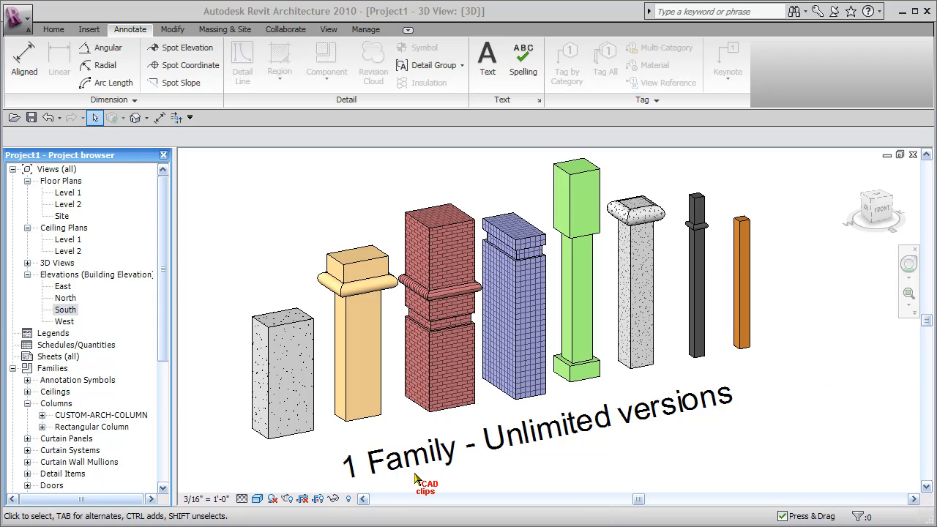
mouse_move(731, 426)
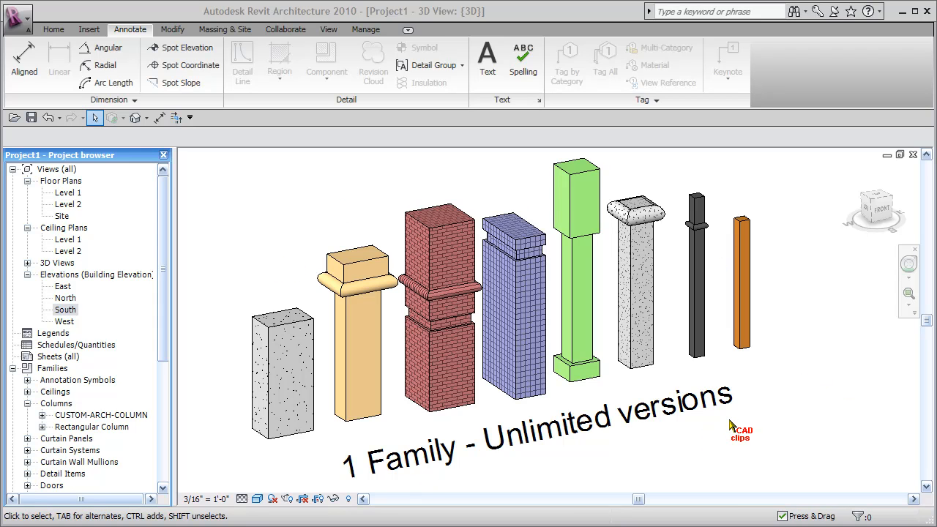